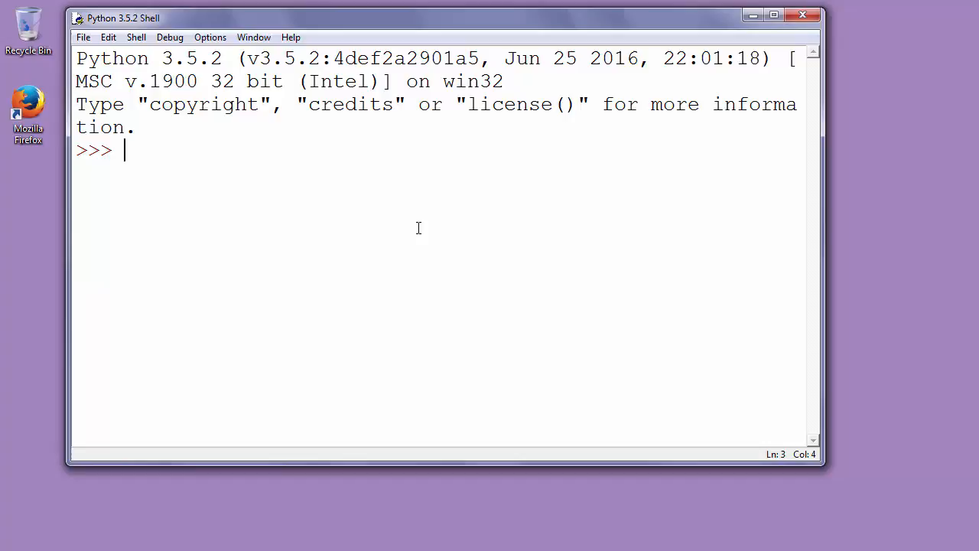
Enter list_of_vowels = ['a','e','i','o','u'] at the >>> prompt and run it
text(list)
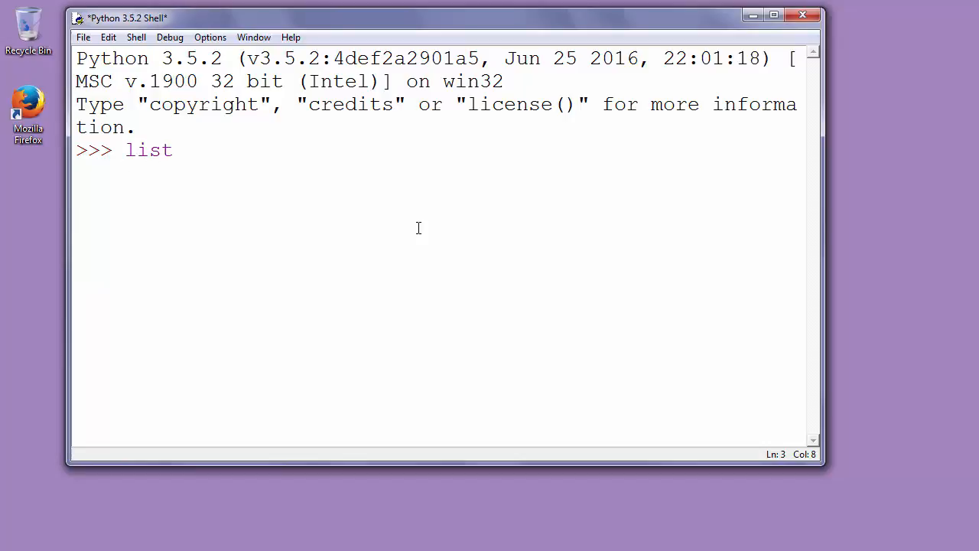
text(_of_)
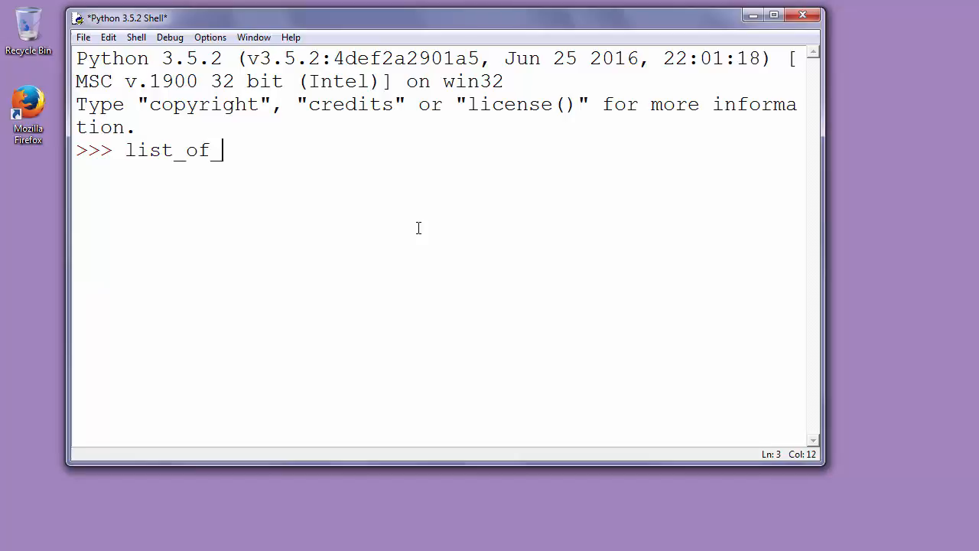
text(vowels)
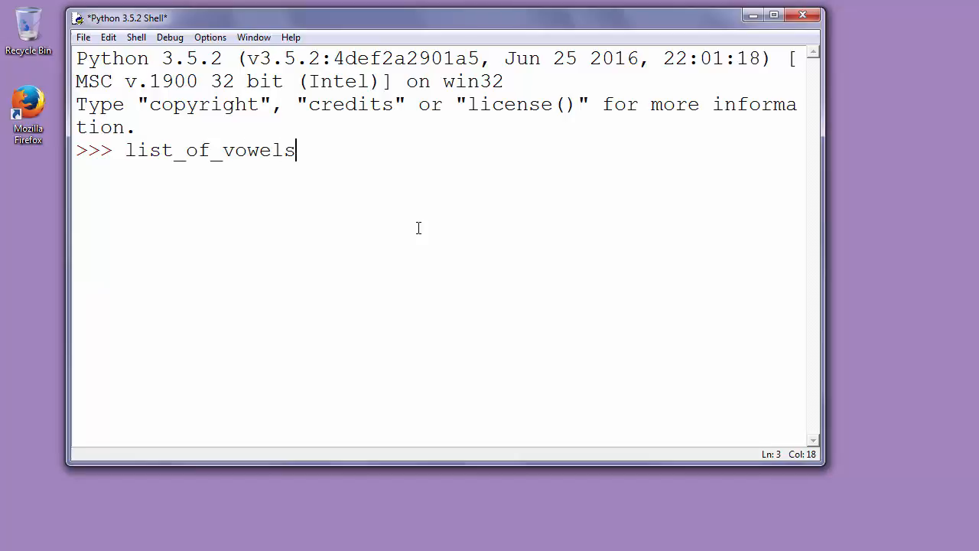
text(= [)
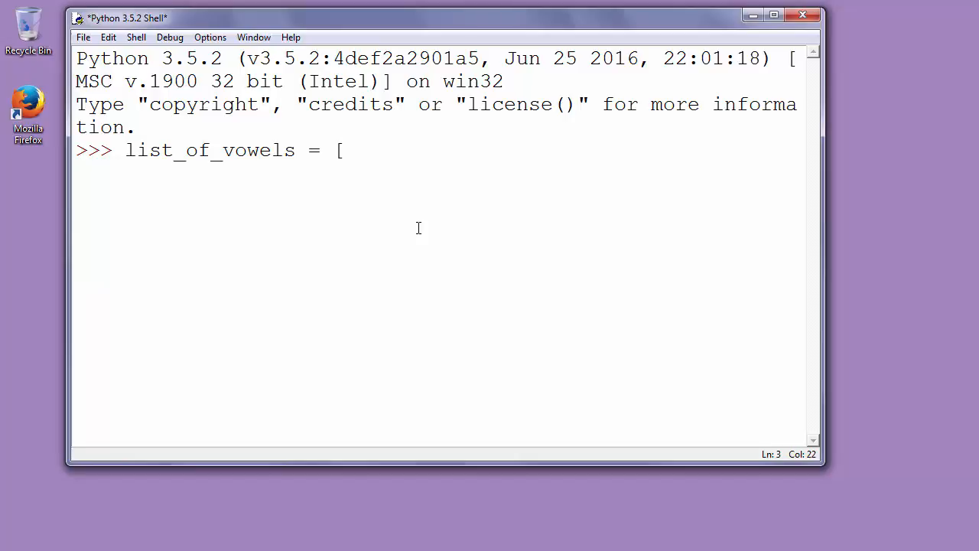
text('')
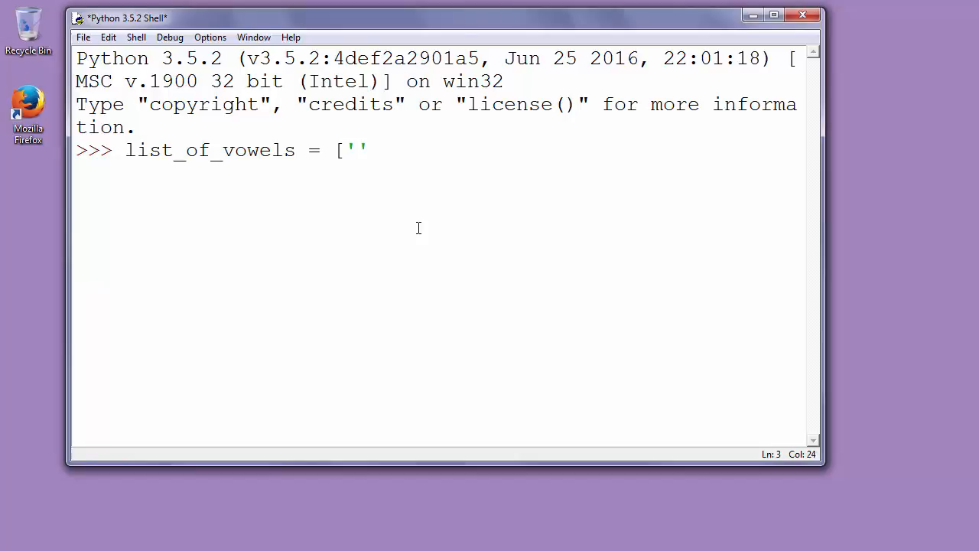
text(a)
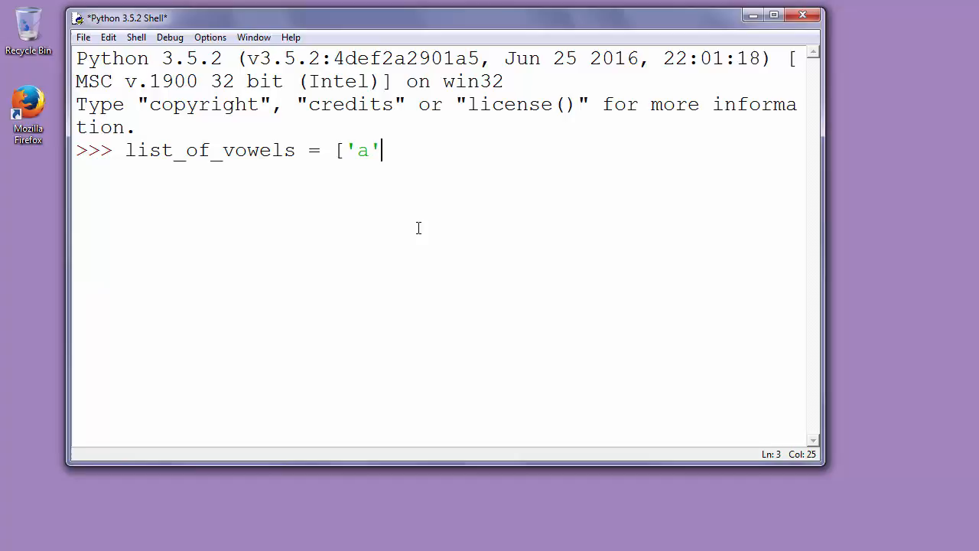
text(,'')
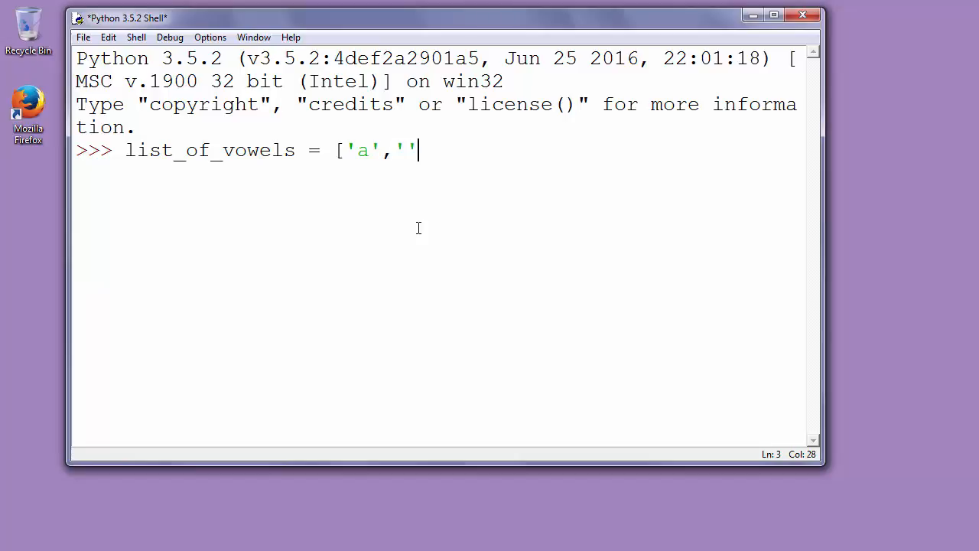
text(e)
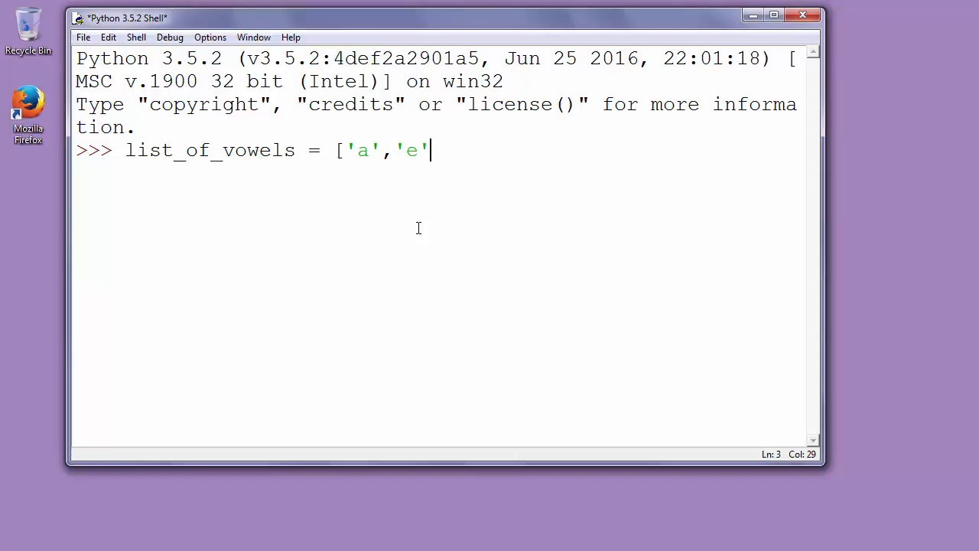
text(,)
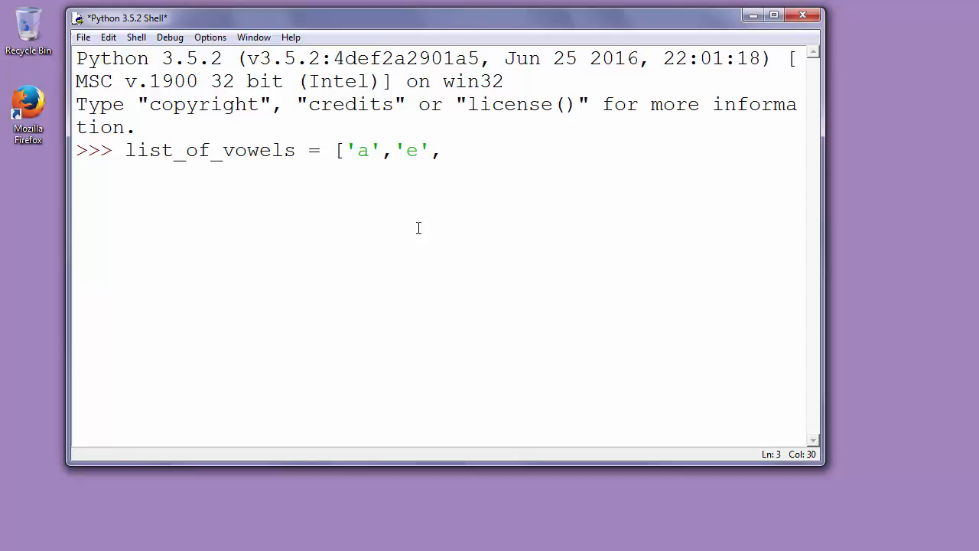
text('i')
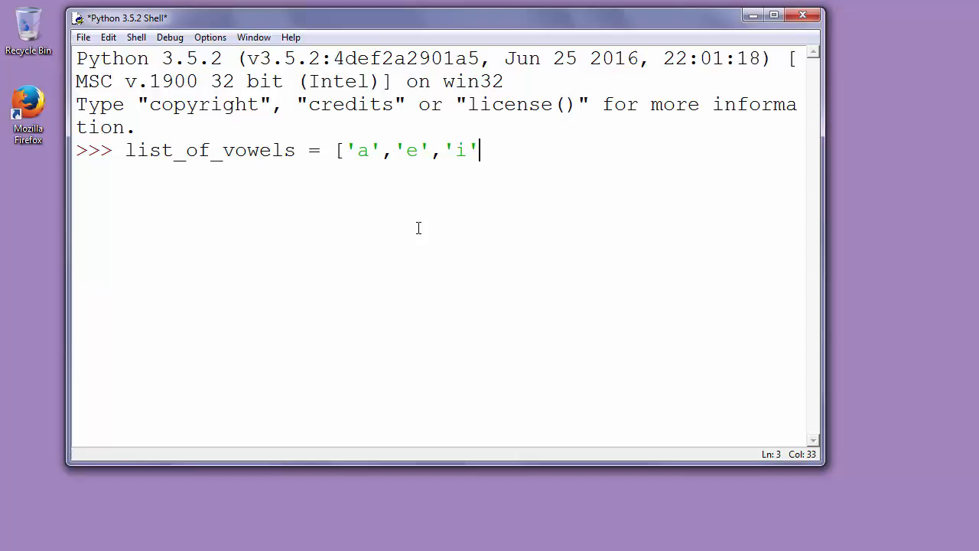
text(,\p)
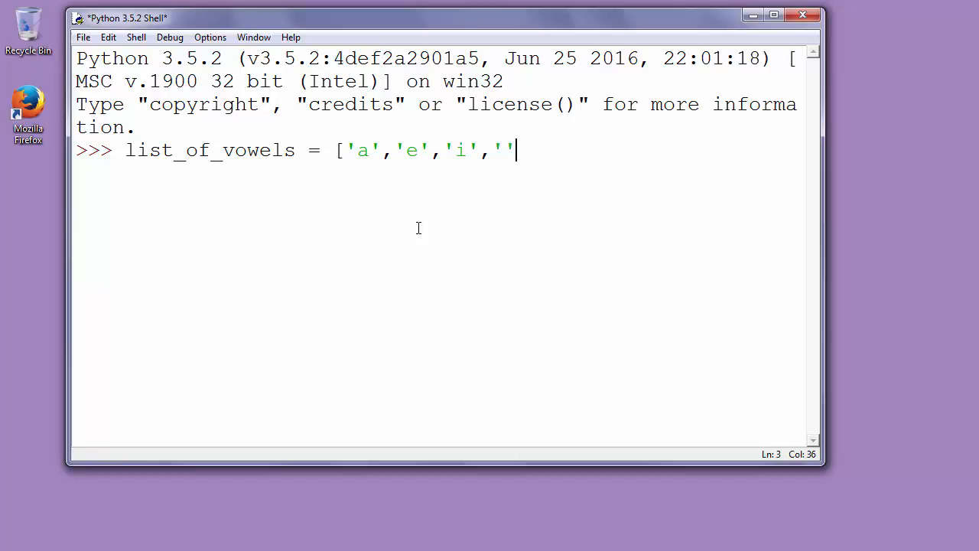
text(o)
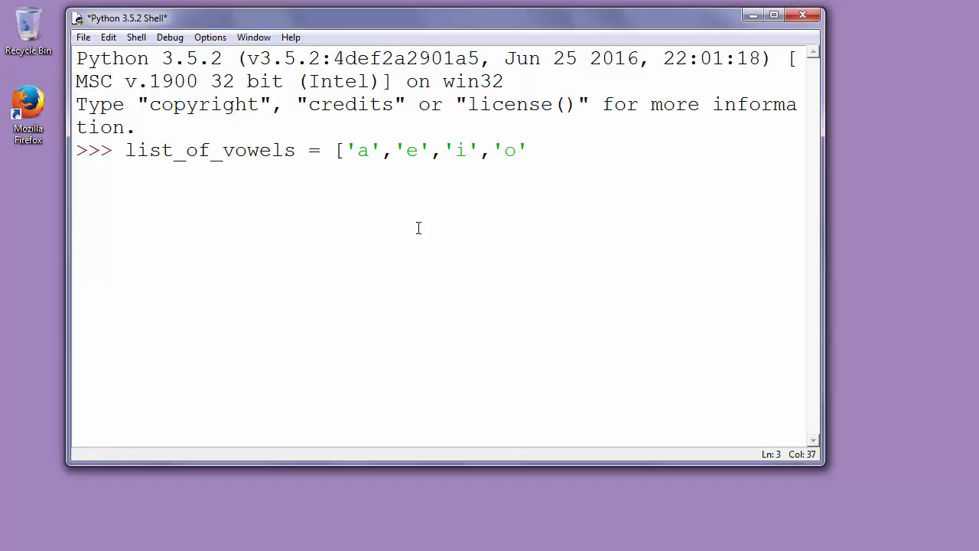
text(,)
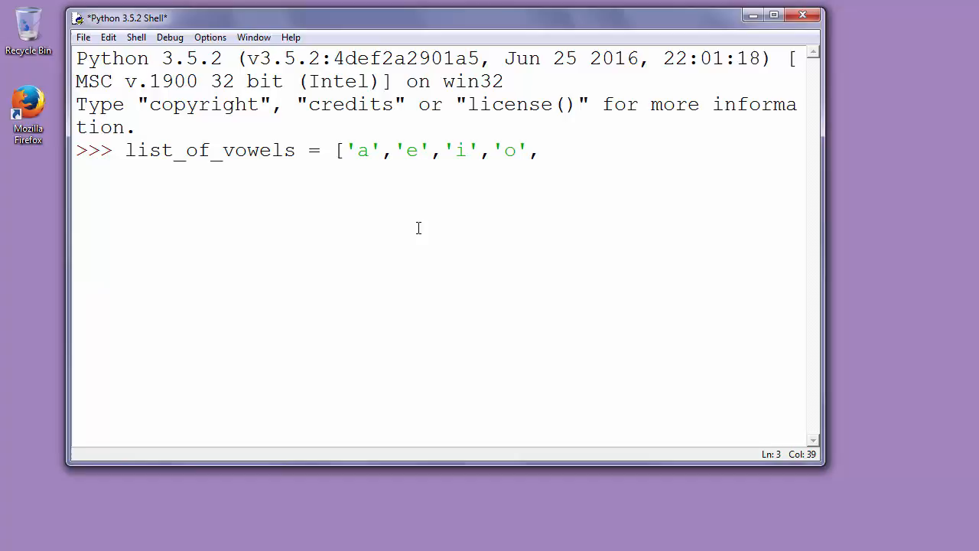
text(')
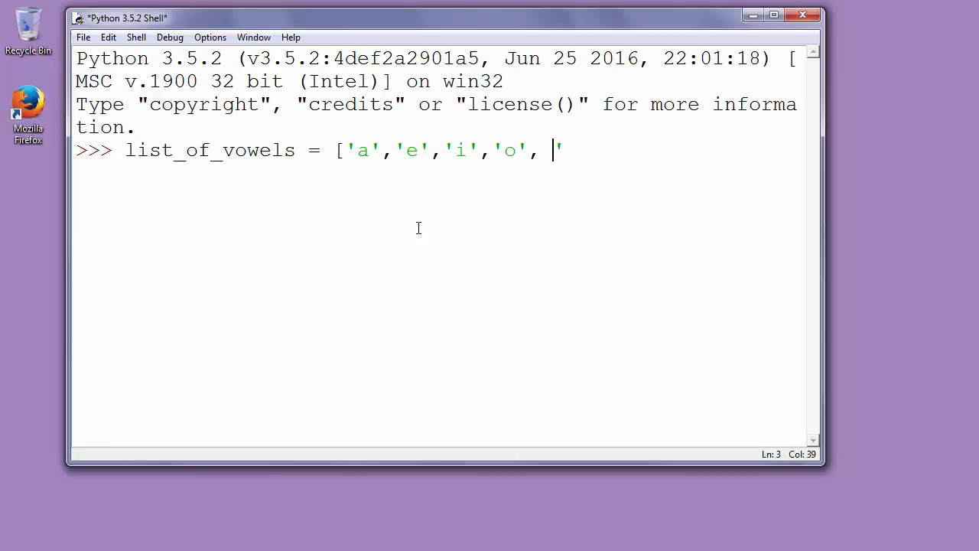
text(')
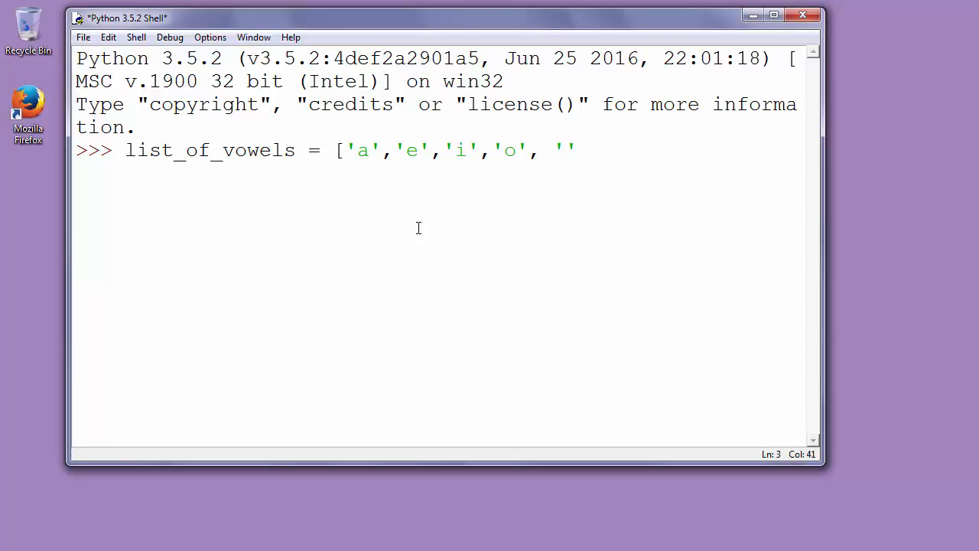
text(u')
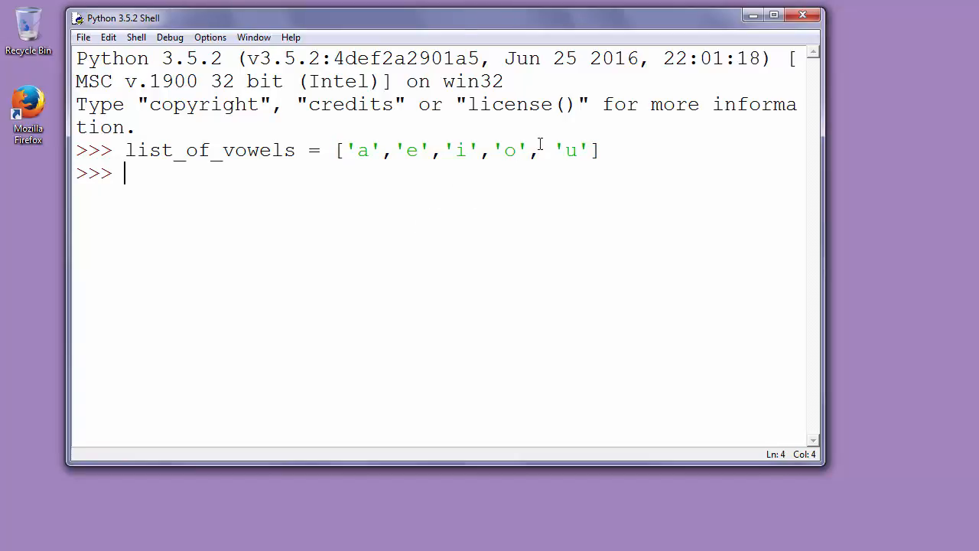
click(598, 150)
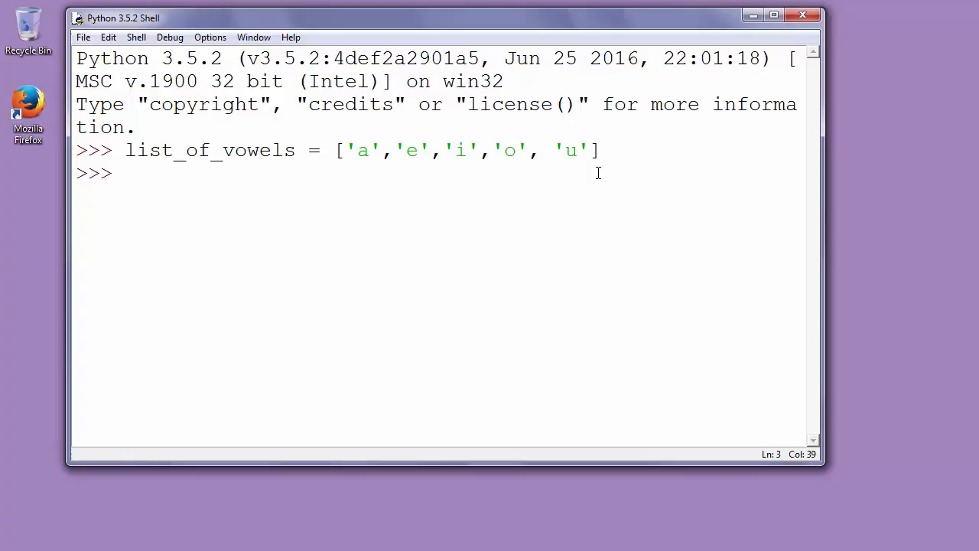
click(548, 150)
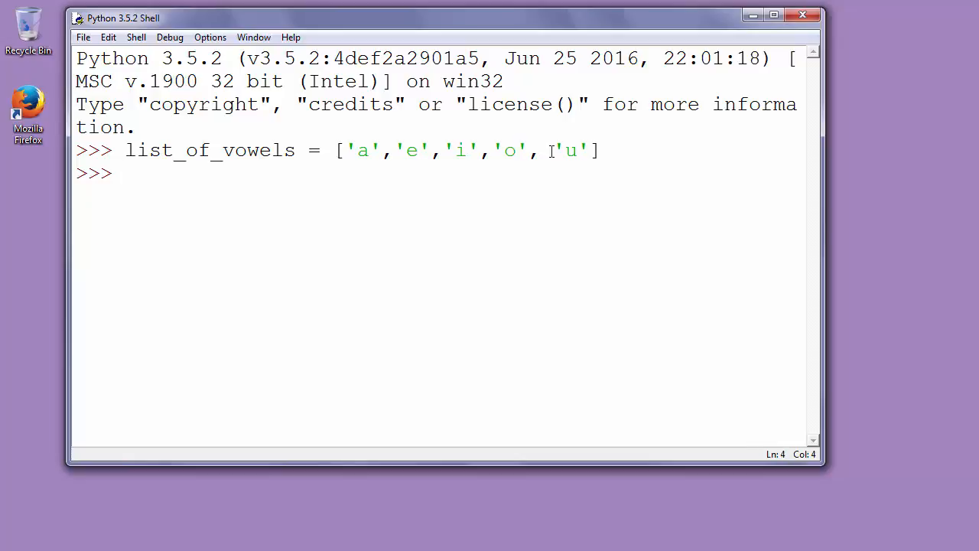
double_click(569, 150)
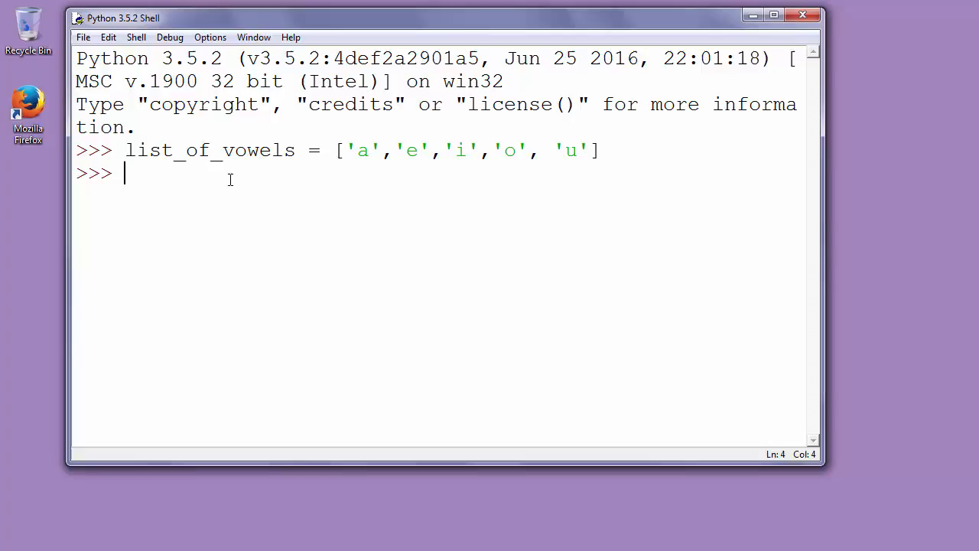
Run list_of_vowels.pop() so the shell returns 'u'
text(l)
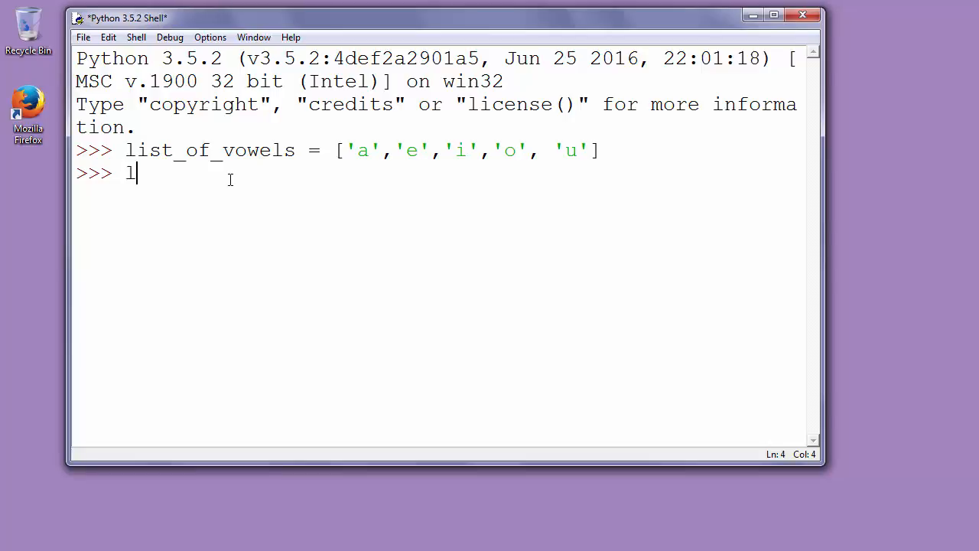
text(ist)
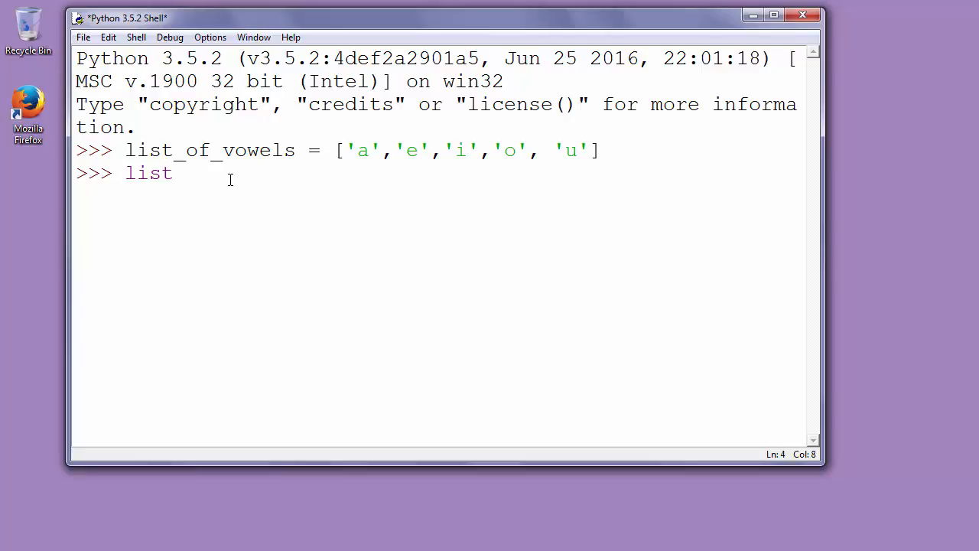
text(_of)
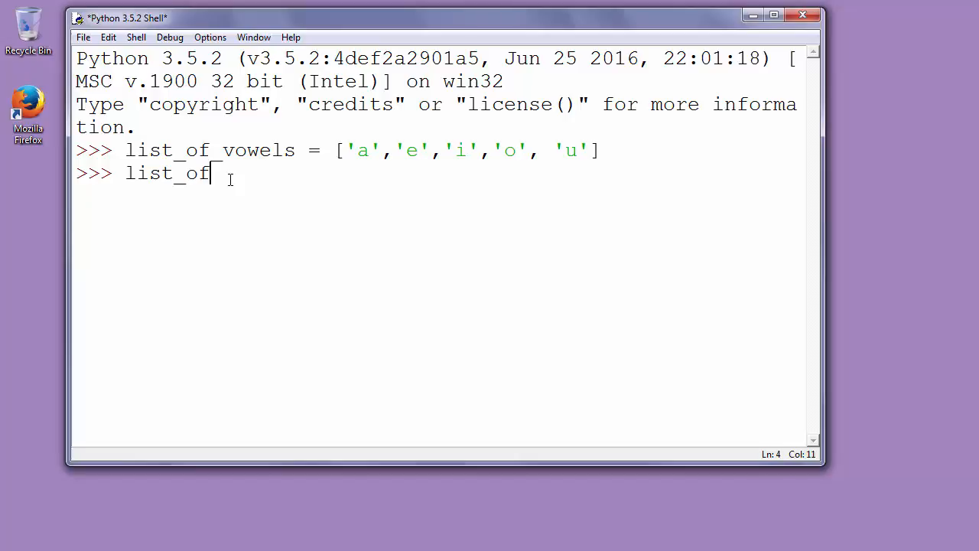
text(_vowel)
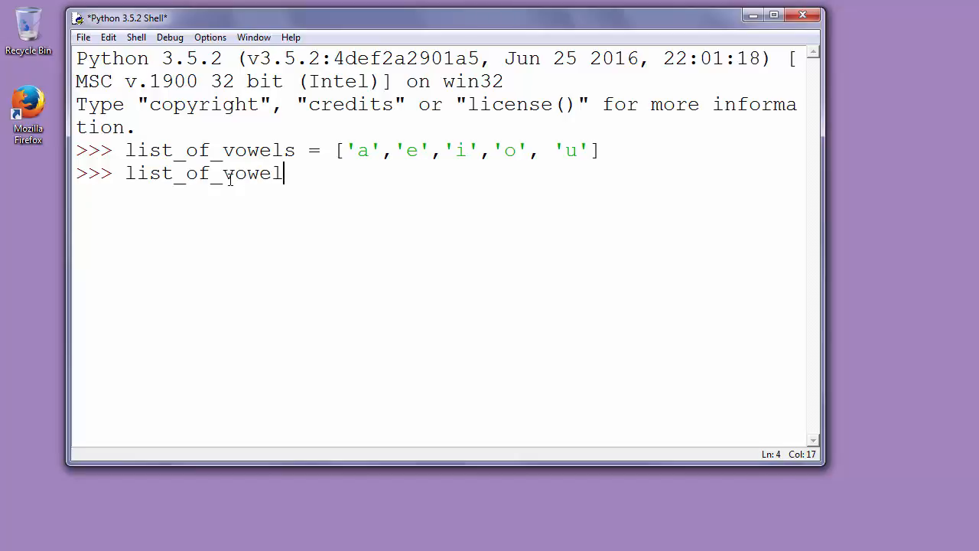
text(.pop)
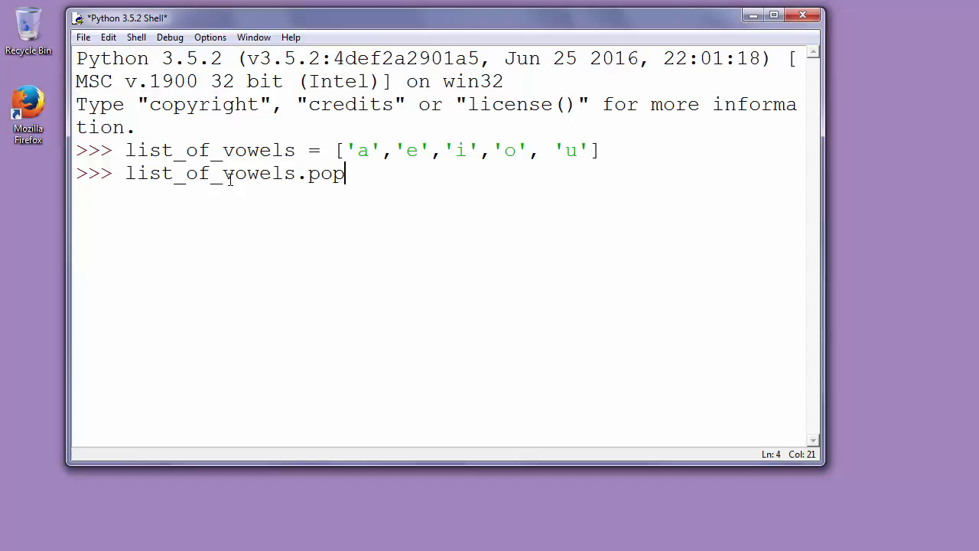
text(())
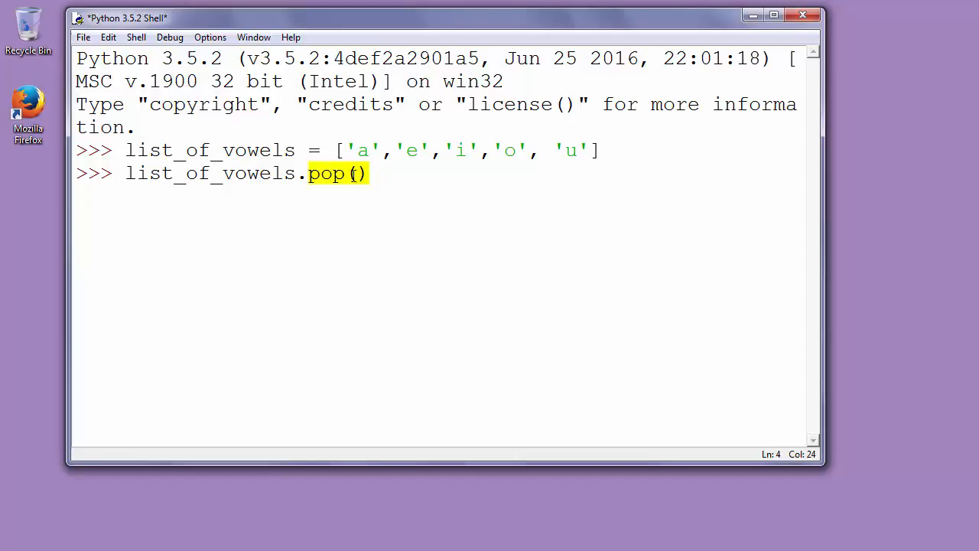
click(350, 173)
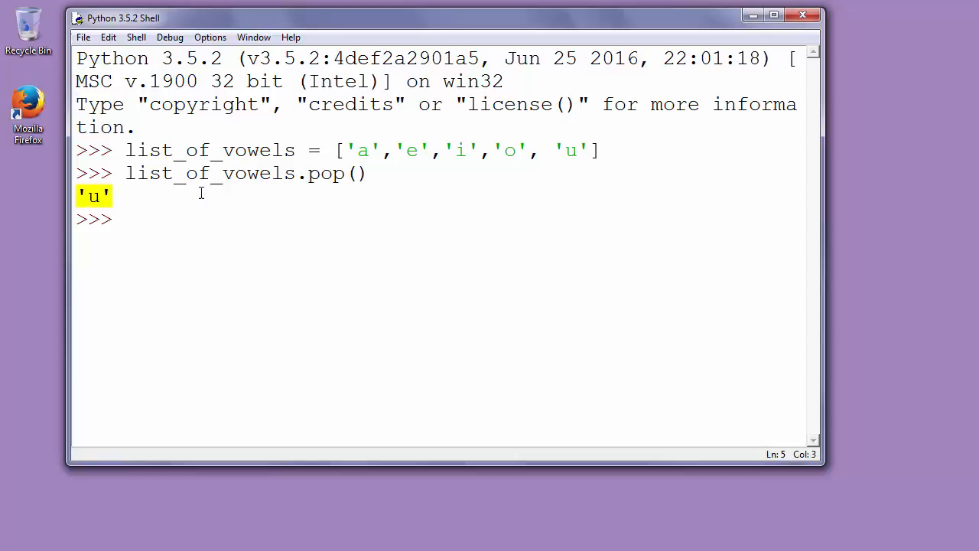
Paste and evaluate list_of_vowels to show ['a', 'e', 'i', 'o'], highlighting the removed 'u'
double_click(566, 150)
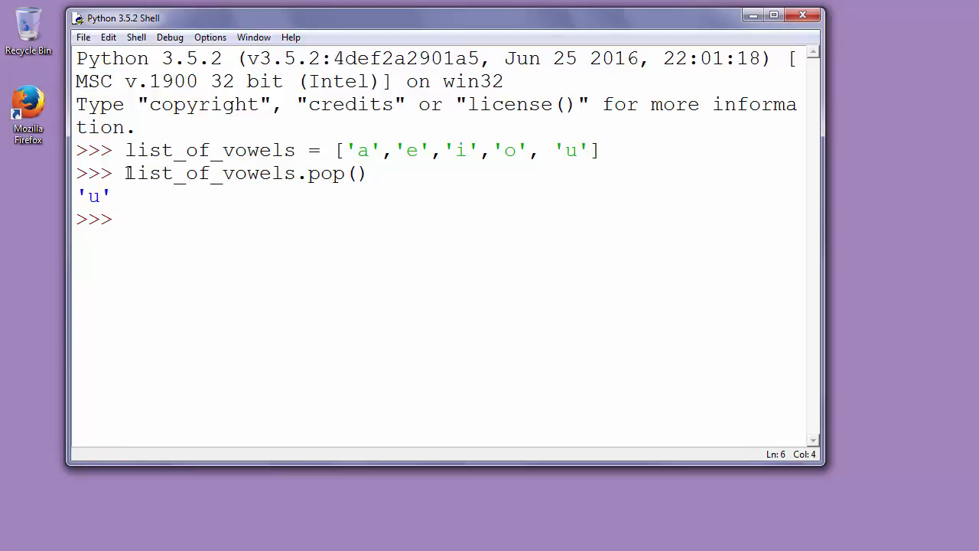
right_click(268, 172)
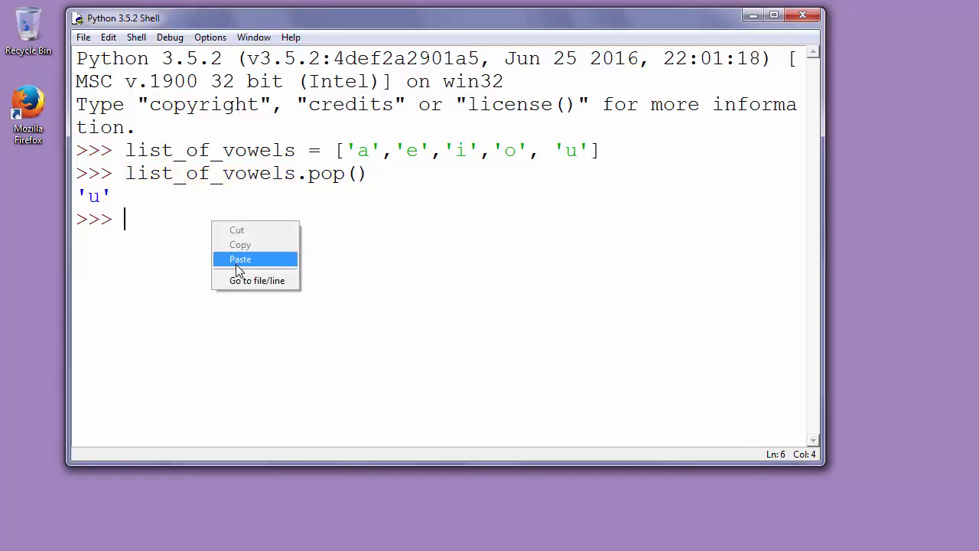
click(240, 258)
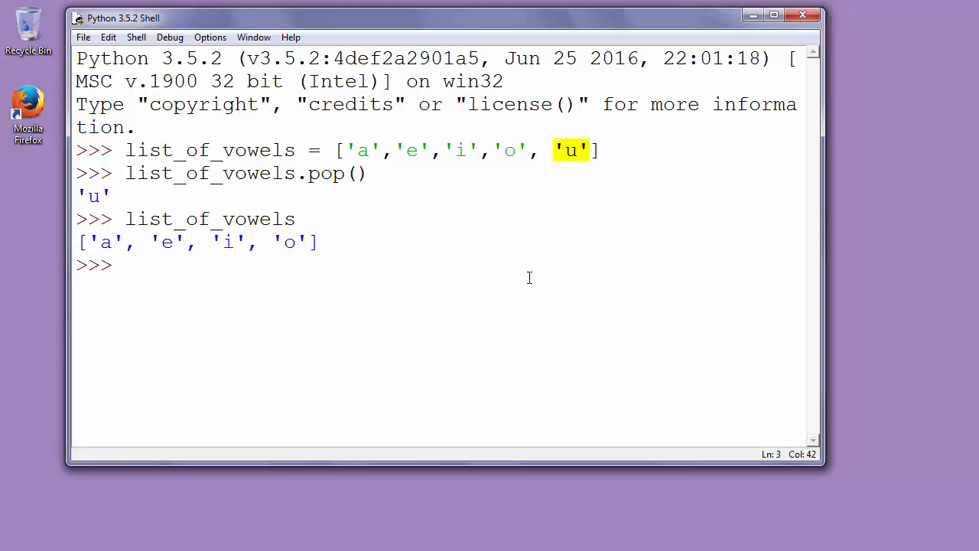
mouse_move(305, 176)
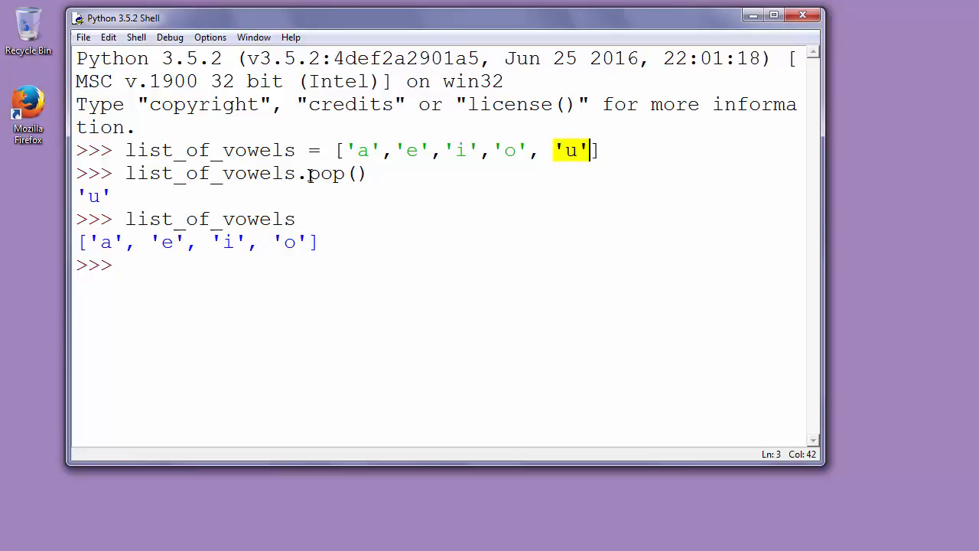
double_click(324, 172)
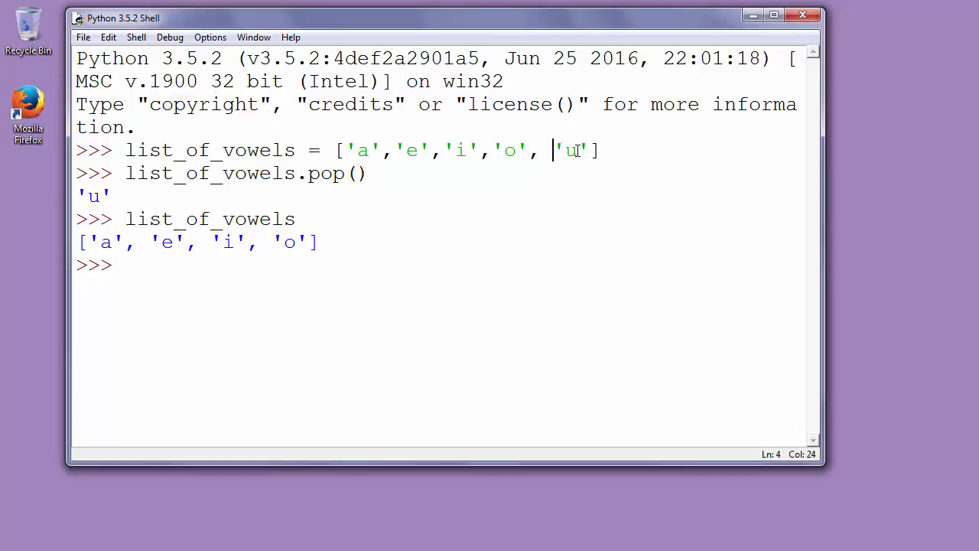
double_click(569, 150)
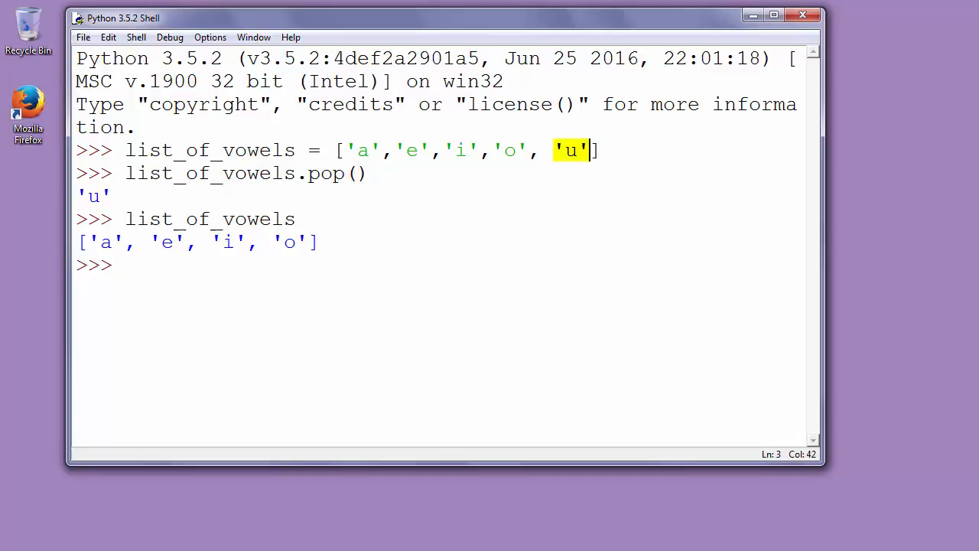